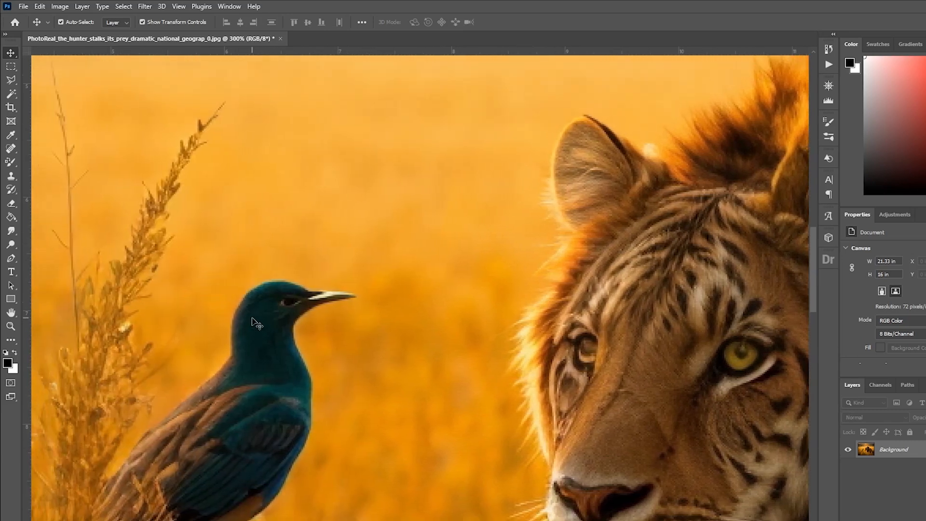
- Zoom out on the savanna photo and show the Image menu commands
click(58, 21)
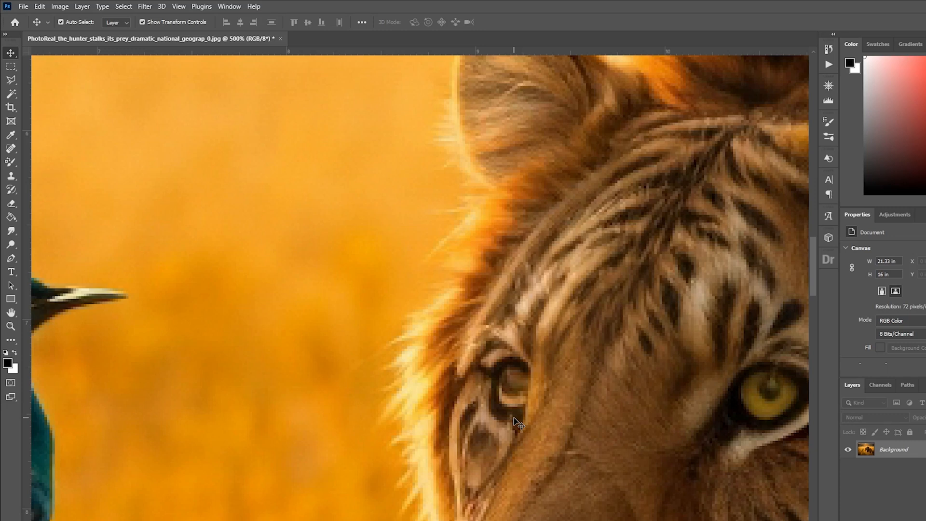
mouse_move(520, 312)
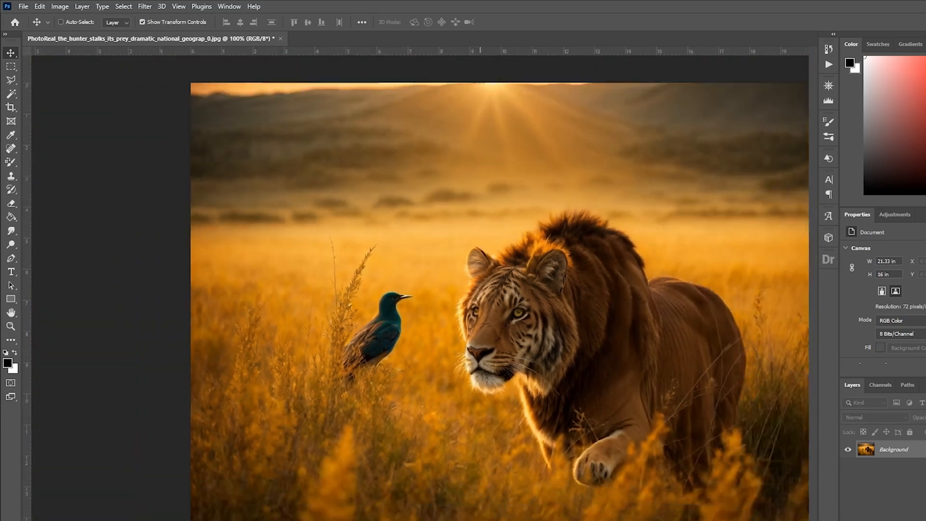
key(ctrl+minus)
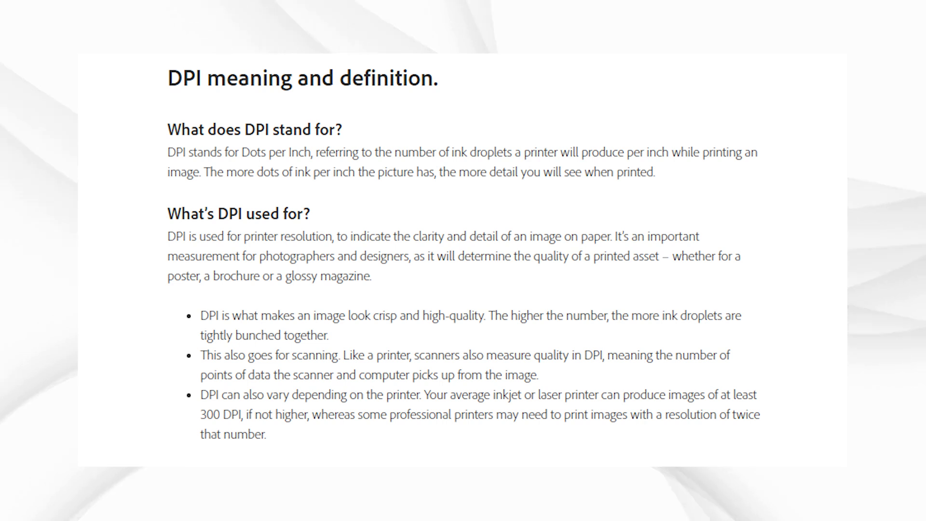
scroll(down, 3)
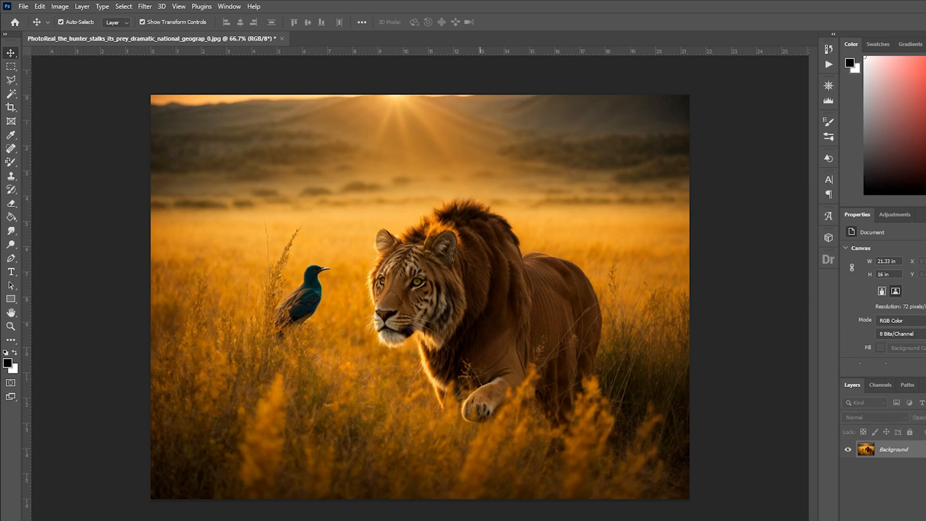
mouse_move(498, 486)
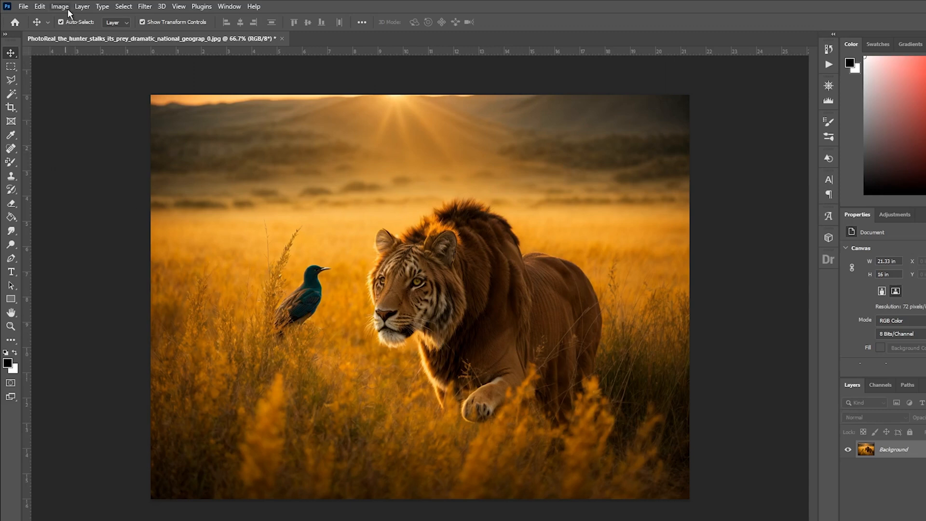
click(59, 6)
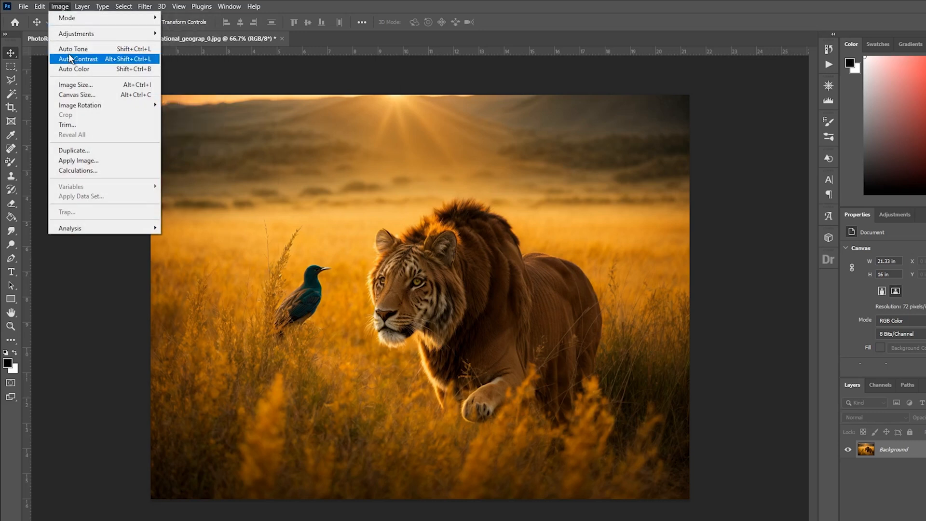
mouse_move(75, 85)
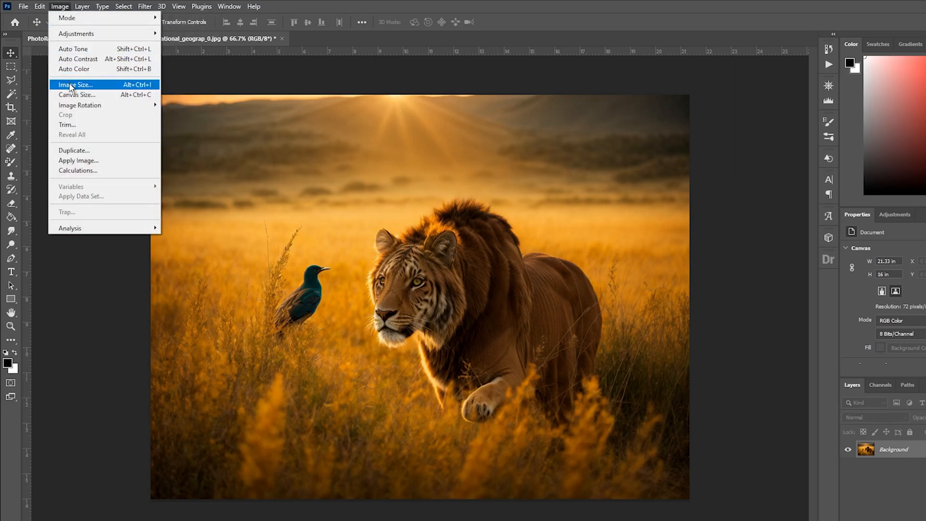
- In Image Size, enable Resample, set Resolution to 300 Pixels/Inch, zoom the preview out, and confirm
click(75, 84)
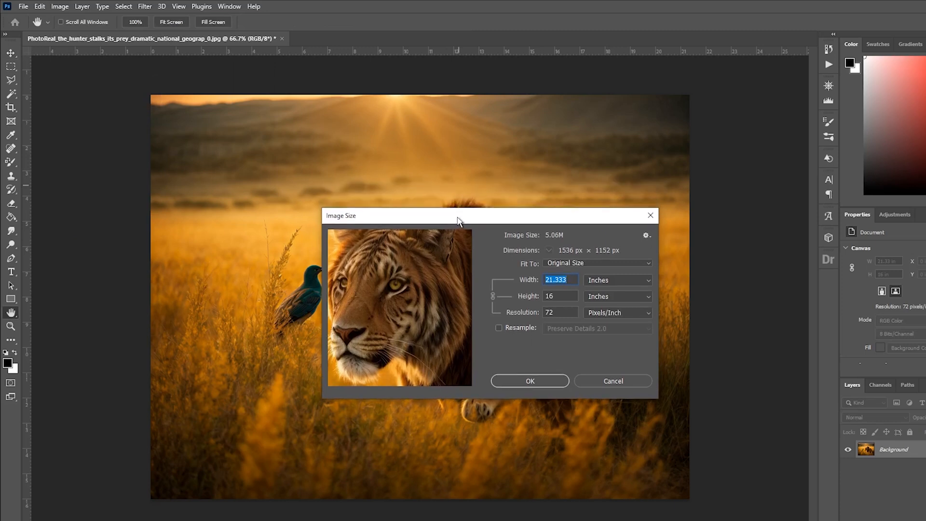
mouse_move(507, 332)
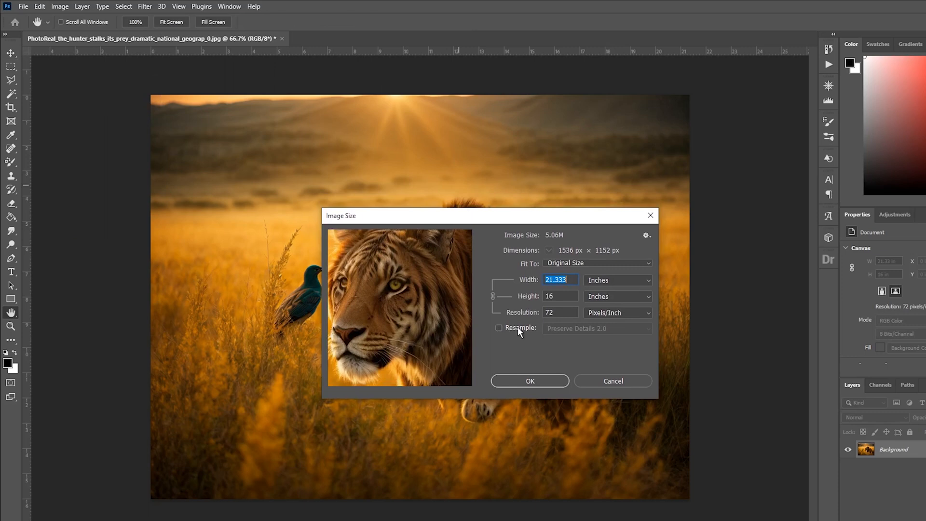
click(499, 328)
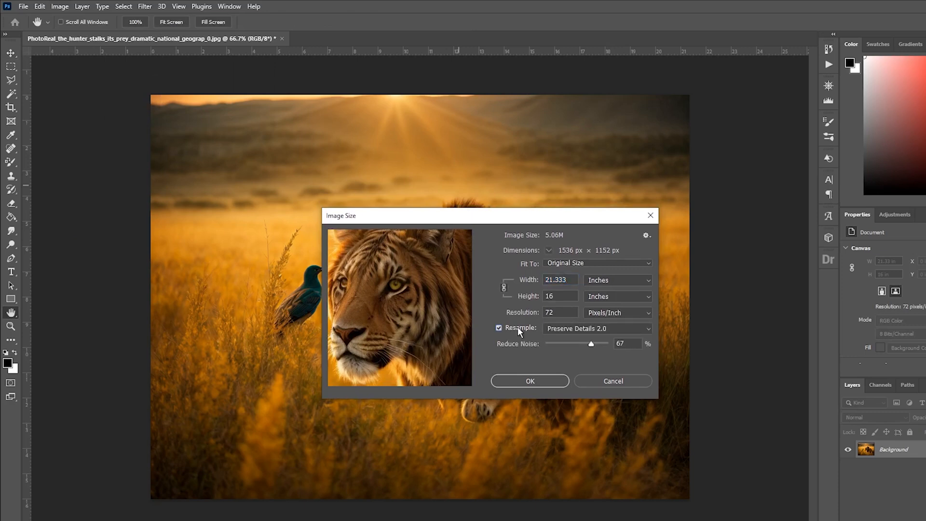
mouse_move(567, 312)
text(3)
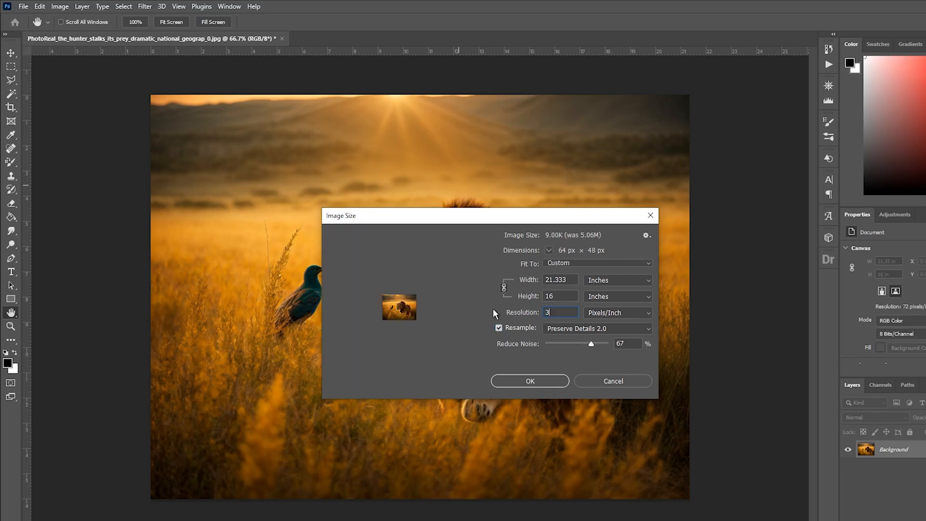
text(00)
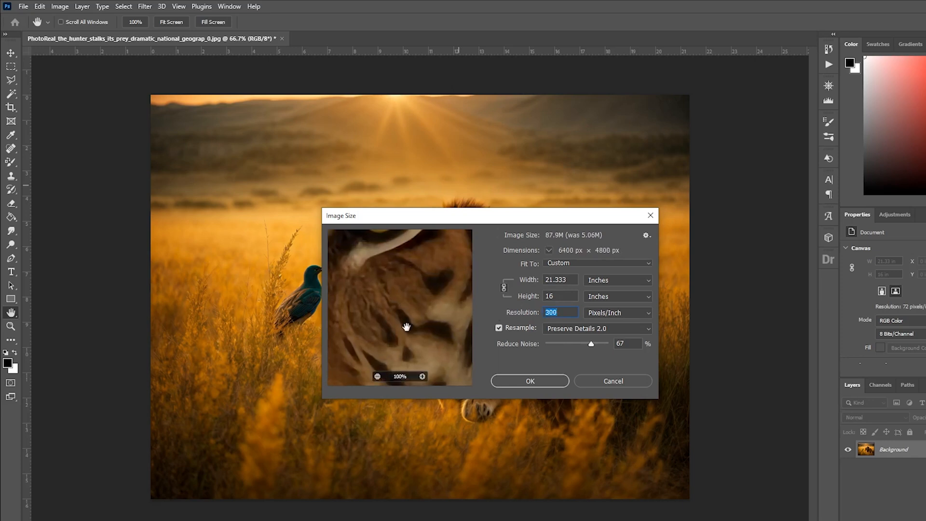
click(377, 376)
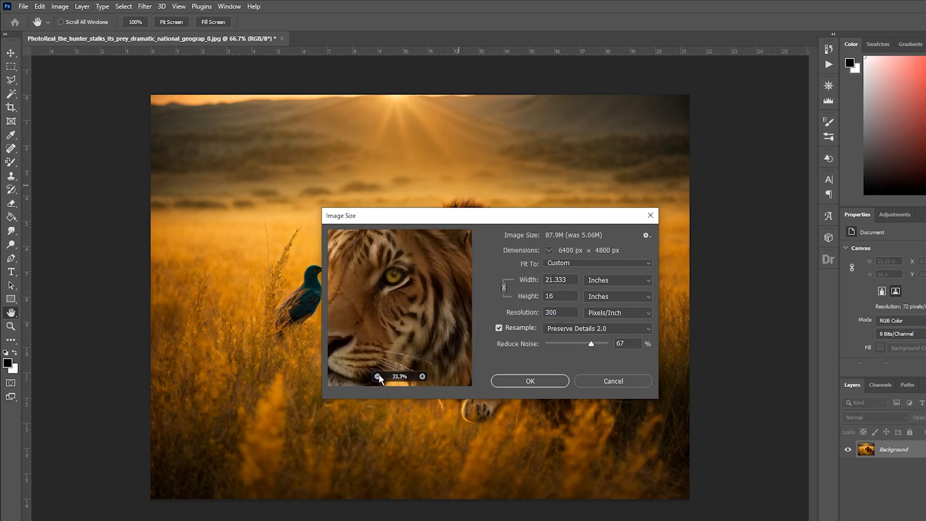
click(377, 376)
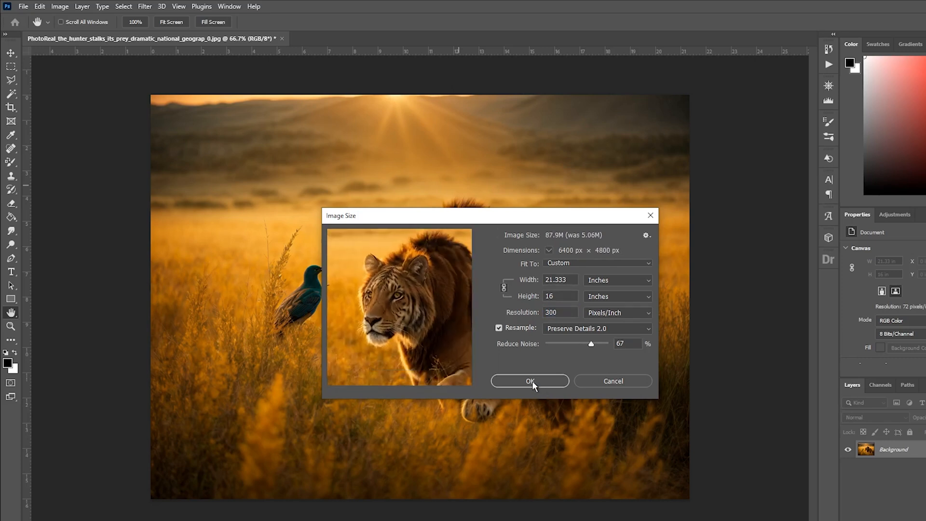
click(529, 381)
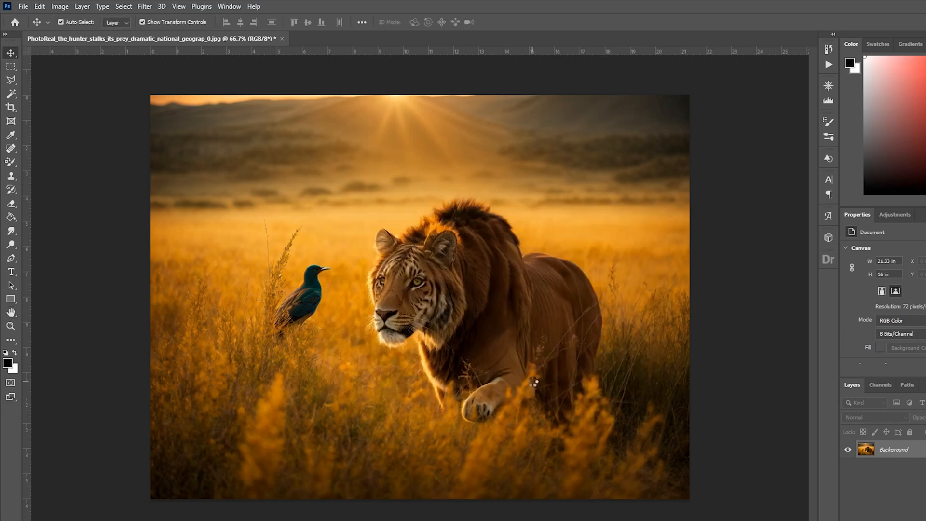
mouse_move(531, 381)
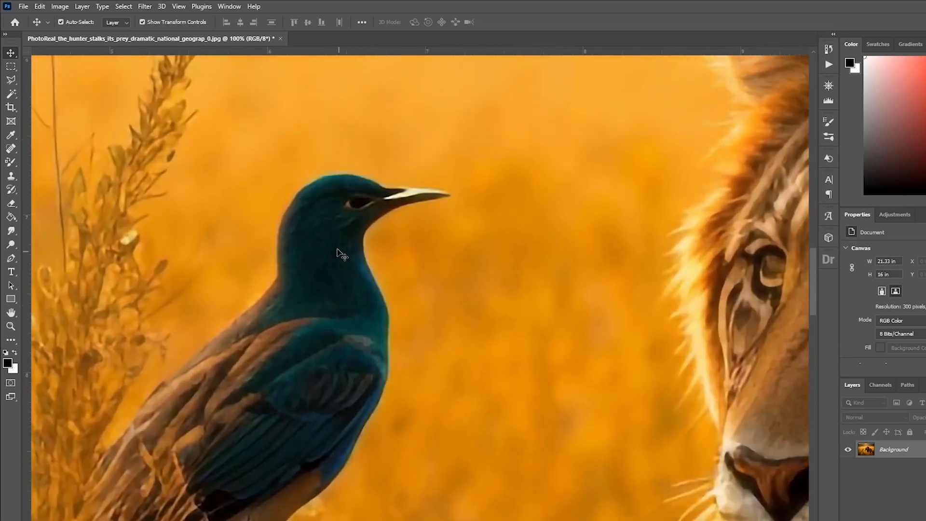
mouse_move(609, 238)
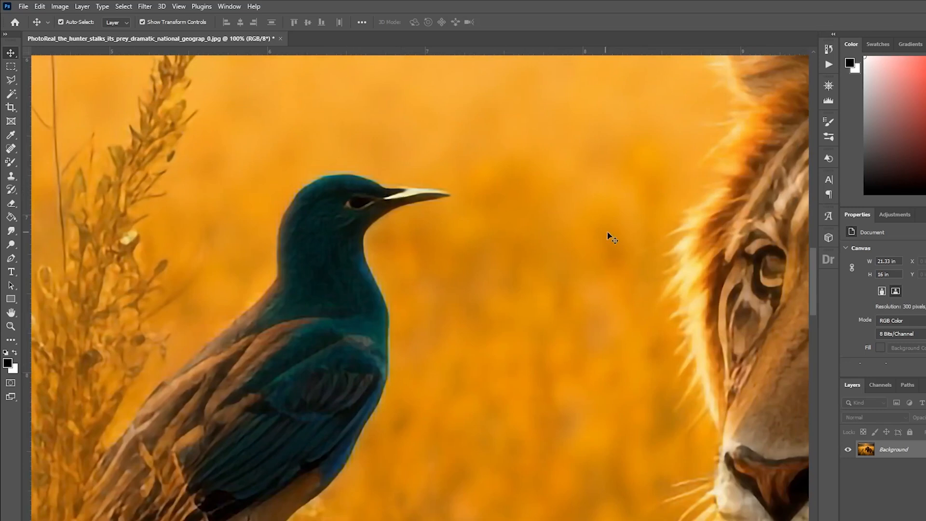
mouse_move(528, 332)
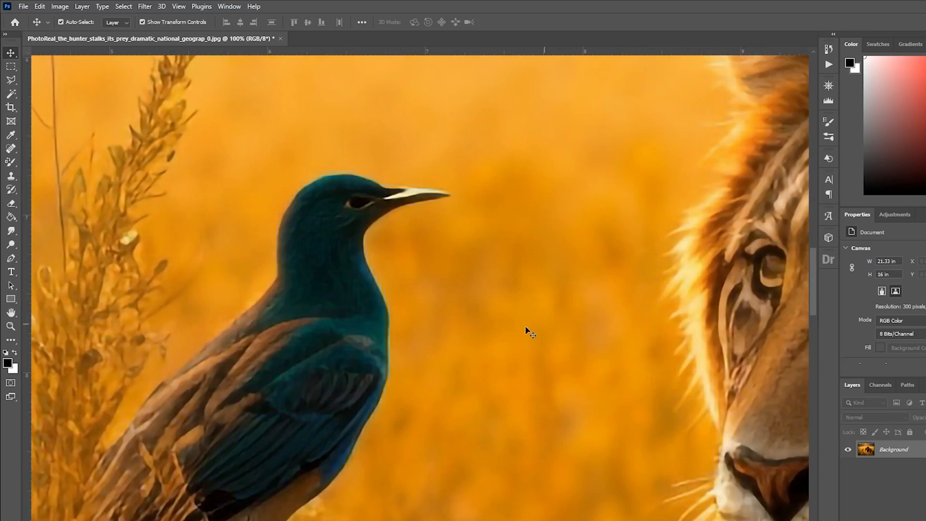
mouse_move(544, 389)
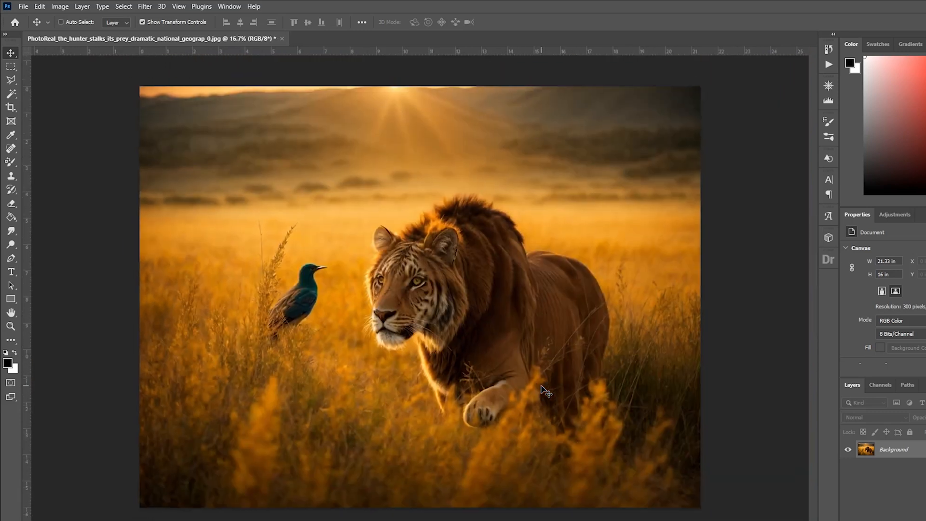
click(59, 22)
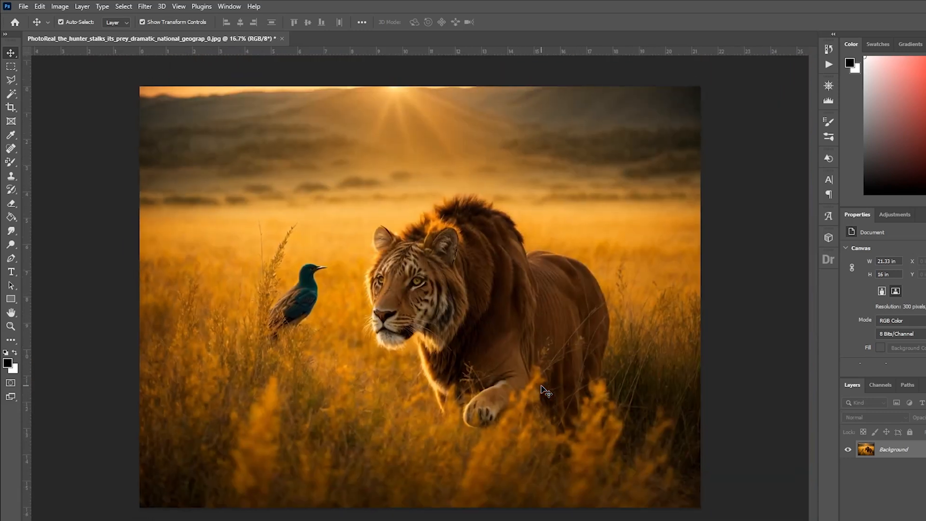